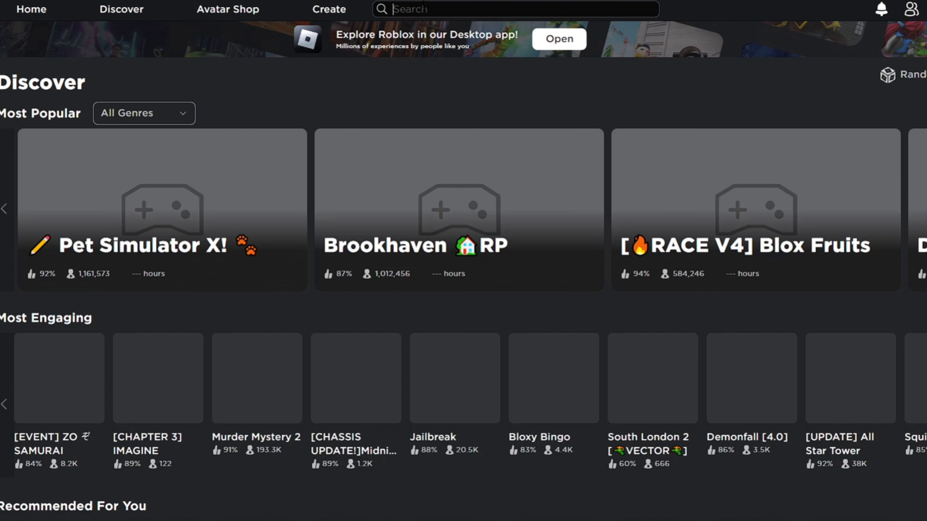
Step: Enter 'rec room' into the Roblox search box
text(rec room)
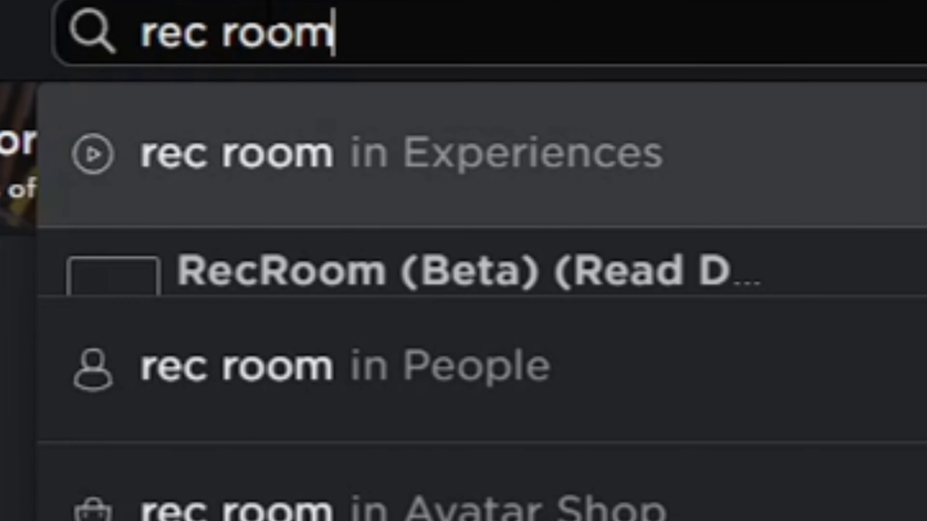
Step: Search experiences for 'rec room' to list Rec Room and RecRoom (Beta) results
click(236, 156)
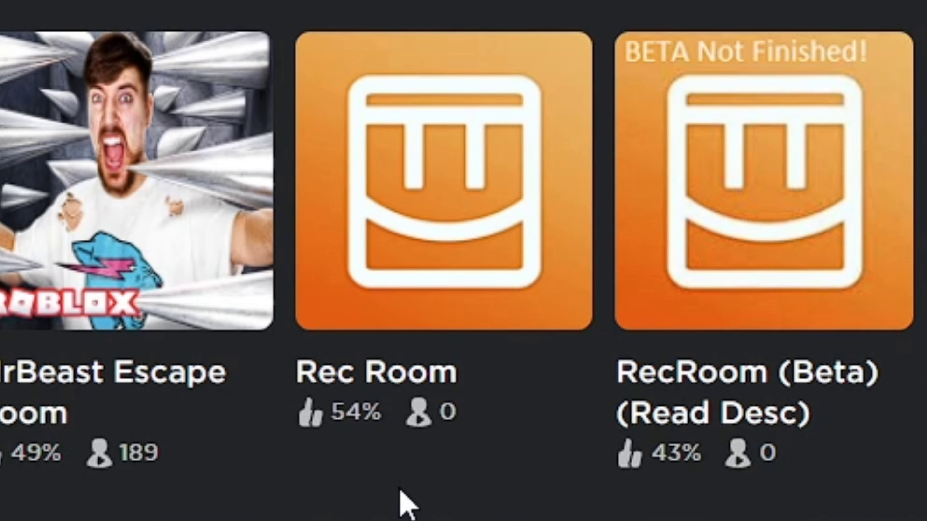
mouse_move(446, 290)
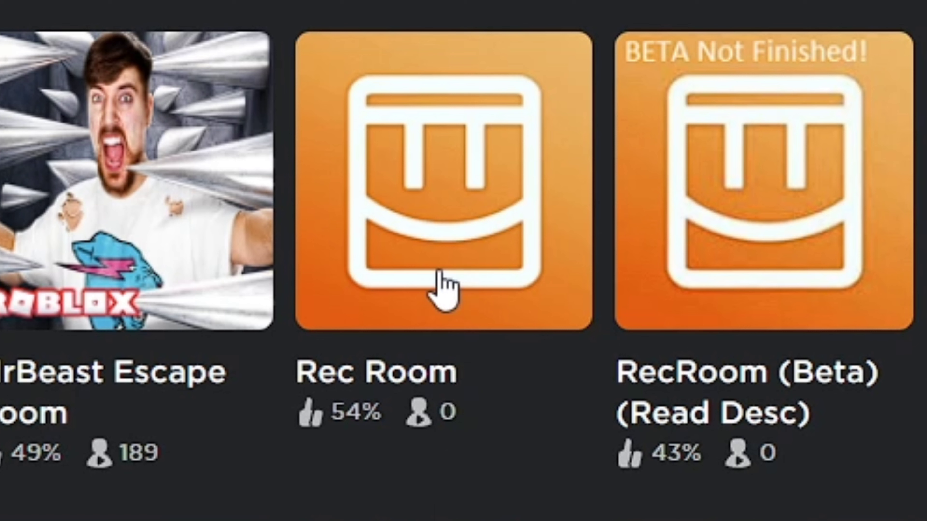
Step: Launch the Rec Room experience and reach its Home menu
click(446, 178)
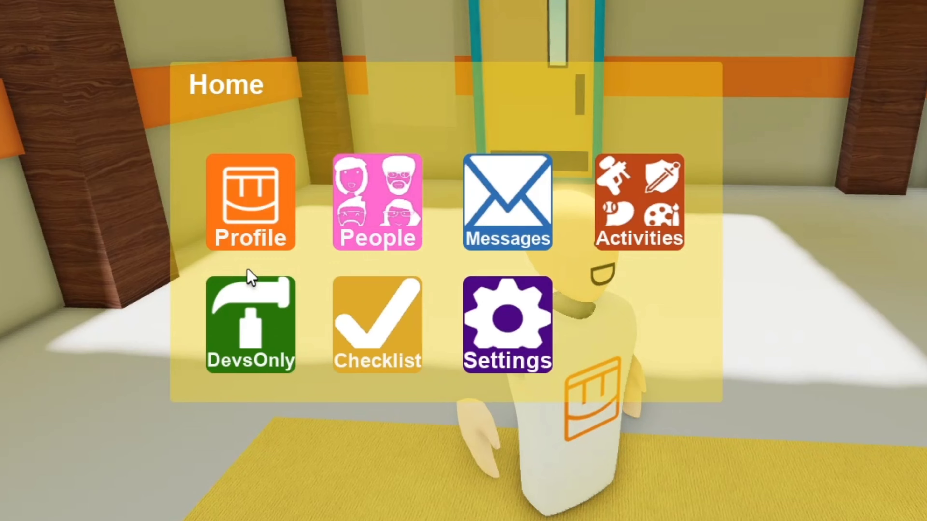
Step: Join the second Rec Room experience and teleport to the outdoor carpeted play area
click(639, 202)
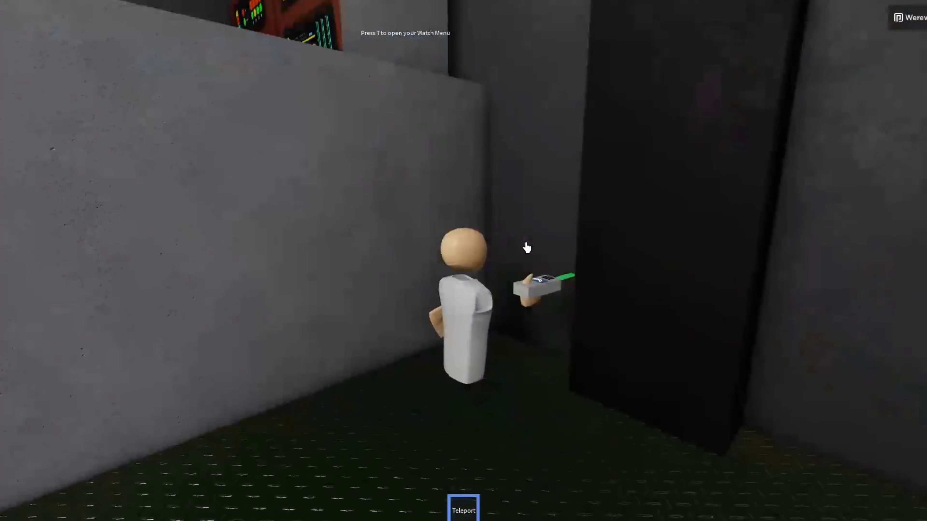
click(463, 510)
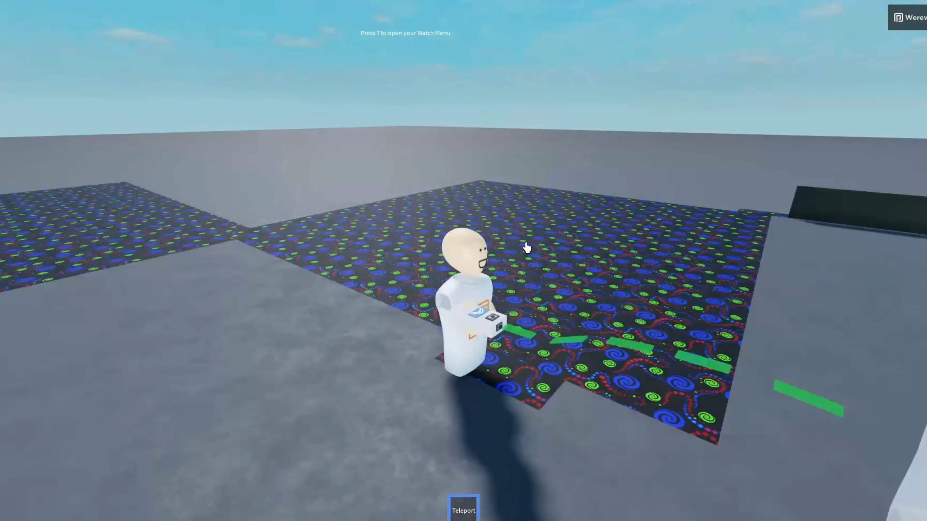